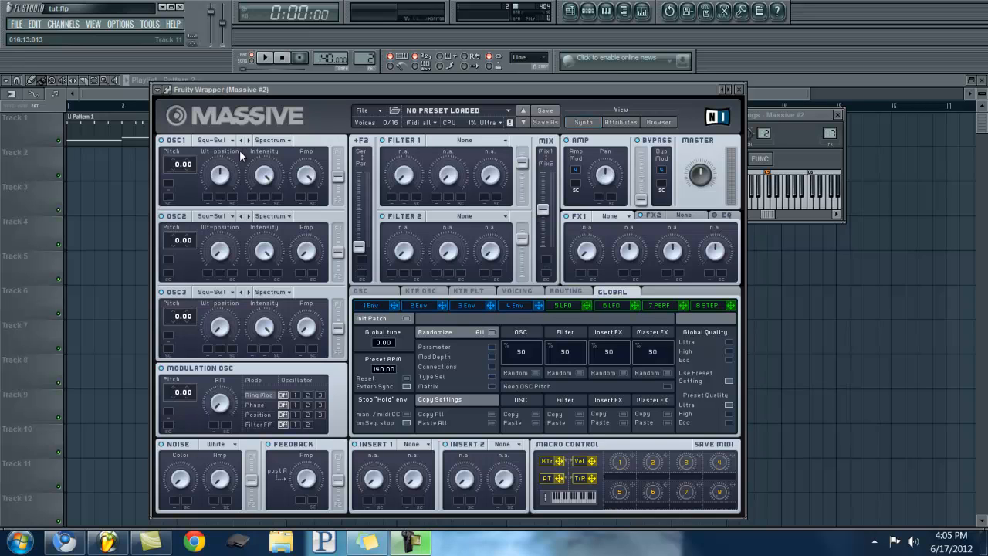
Step: Load M-Talk in Bend -/+ mode on oscillator 1 and Sin-Triangle on oscillator 2
click(220, 140)
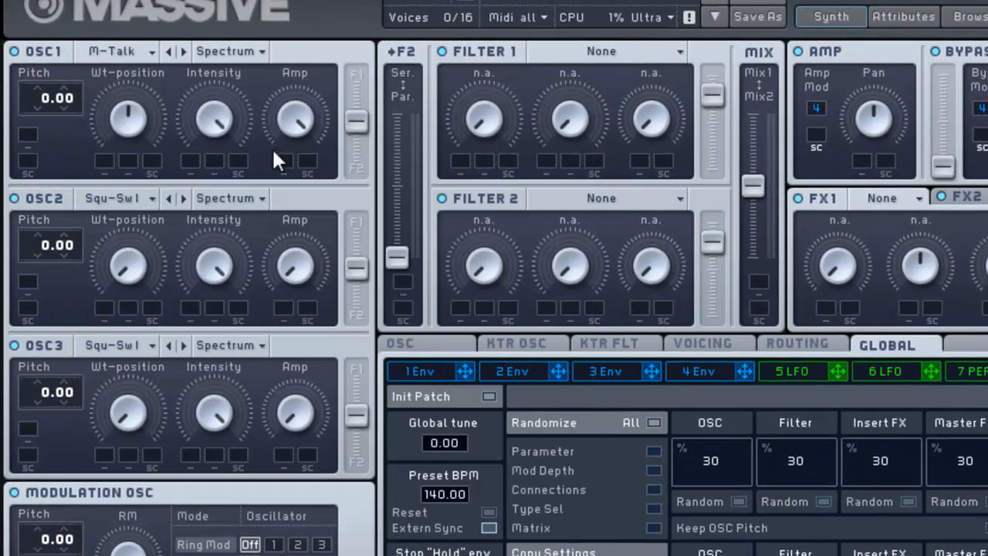
click(229, 51)
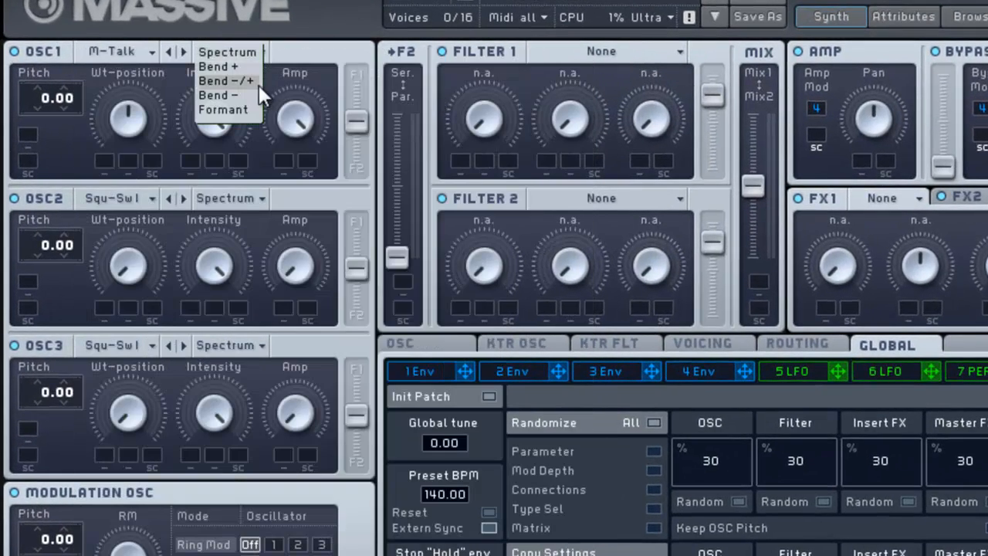
click(226, 81)
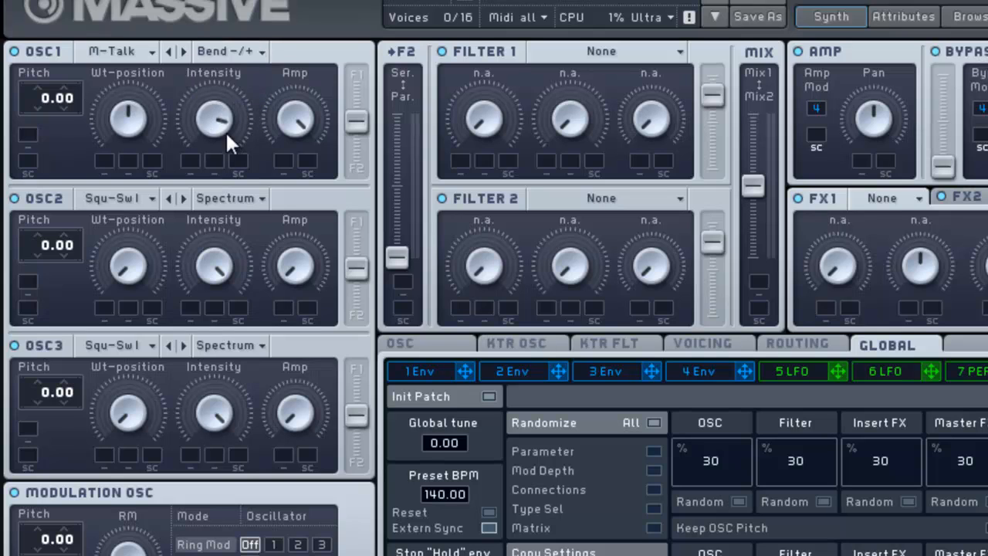
mouse_move(135, 97)
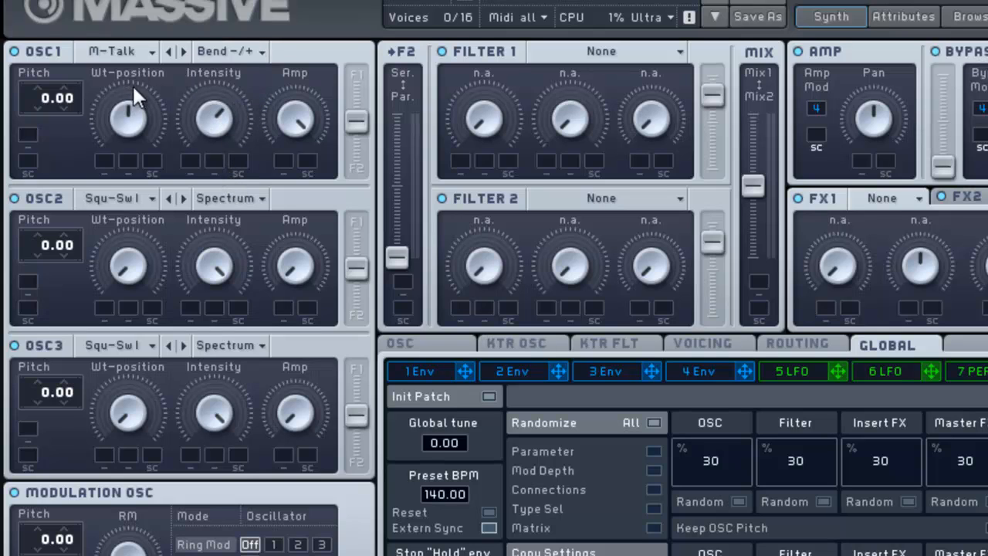
mouse_move(139, 150)
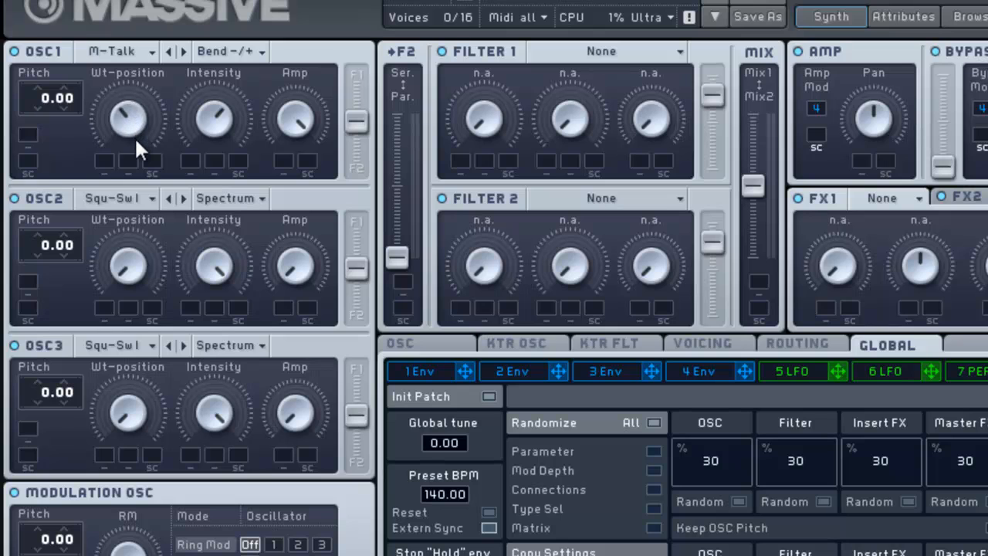
mouse_move(47, 220)
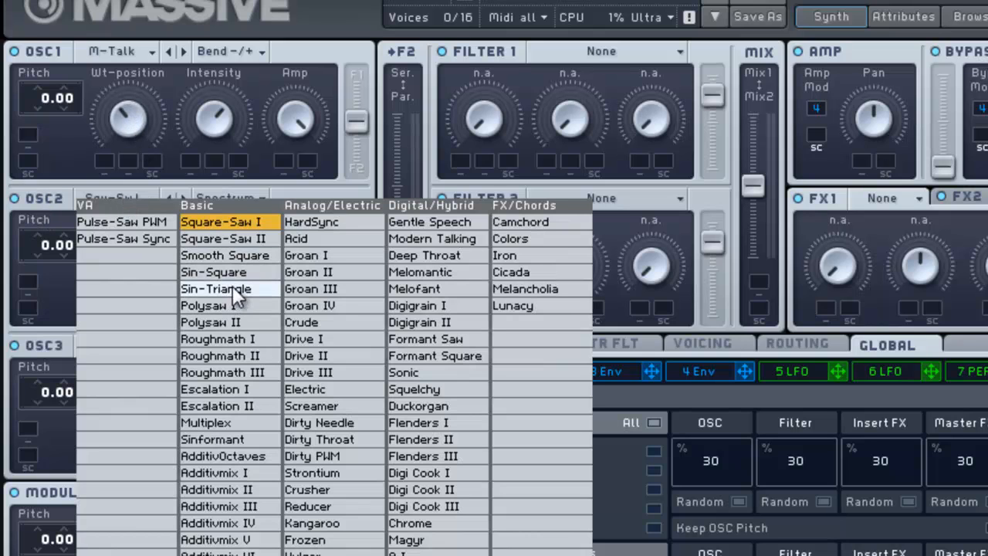
click(215, 288)
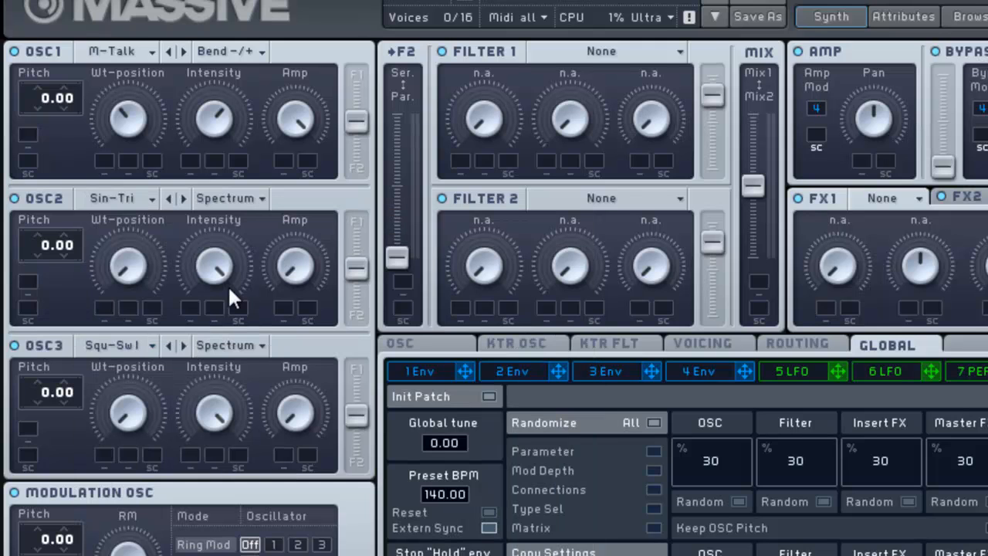
mouse_move(112, 206)
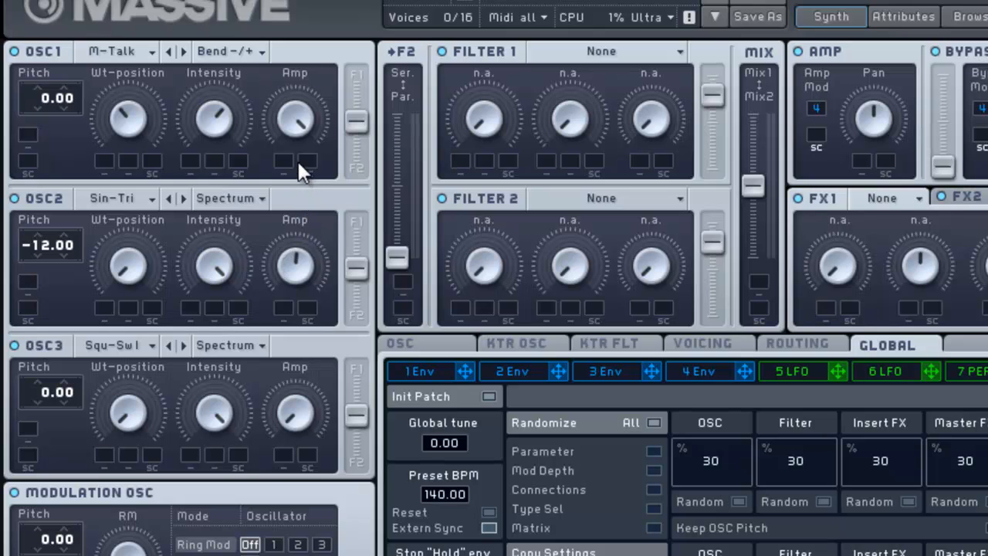
mouse_move(139, 81)
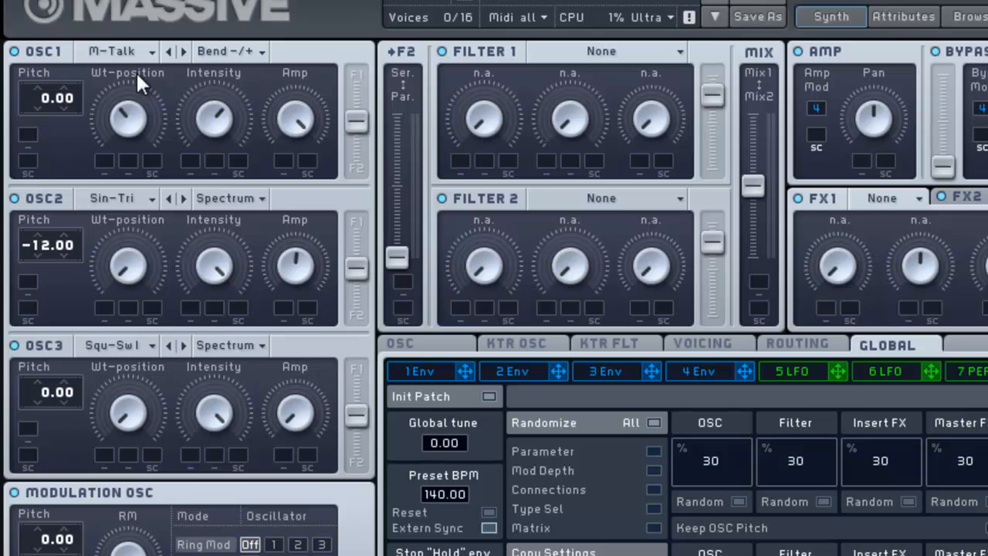
mouse_move(530, 60)
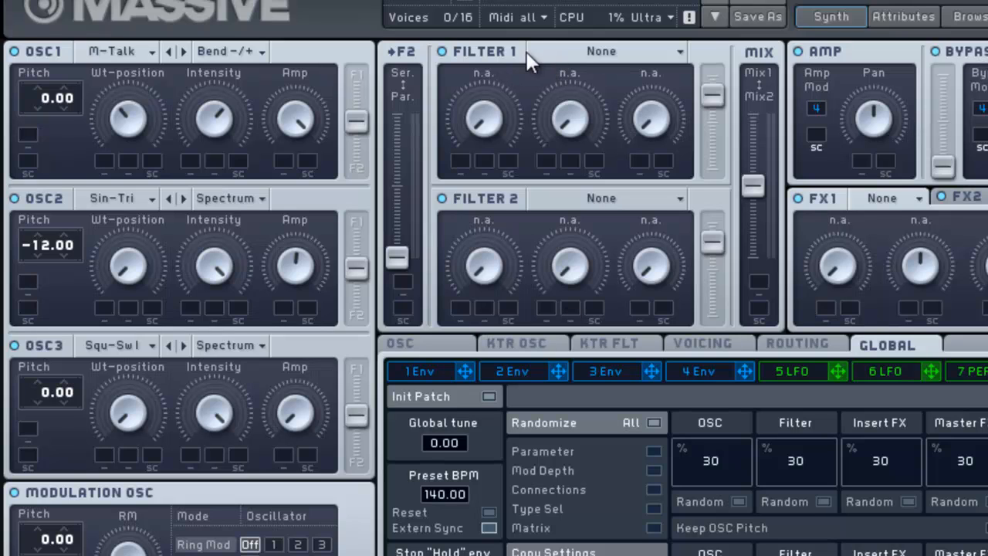
Step: Choose Daft from Filter 1's filter type list
click(602, 51)
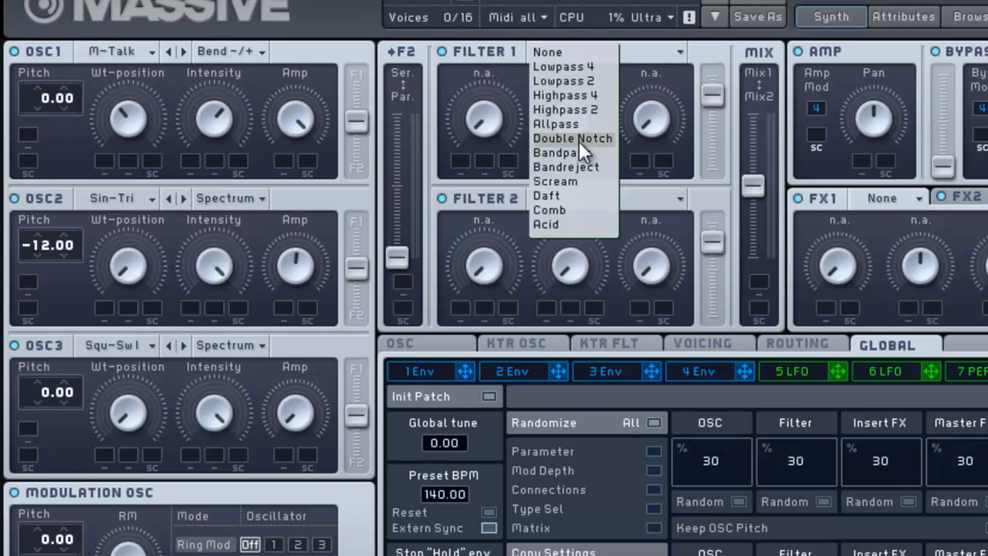
click(546, 195)
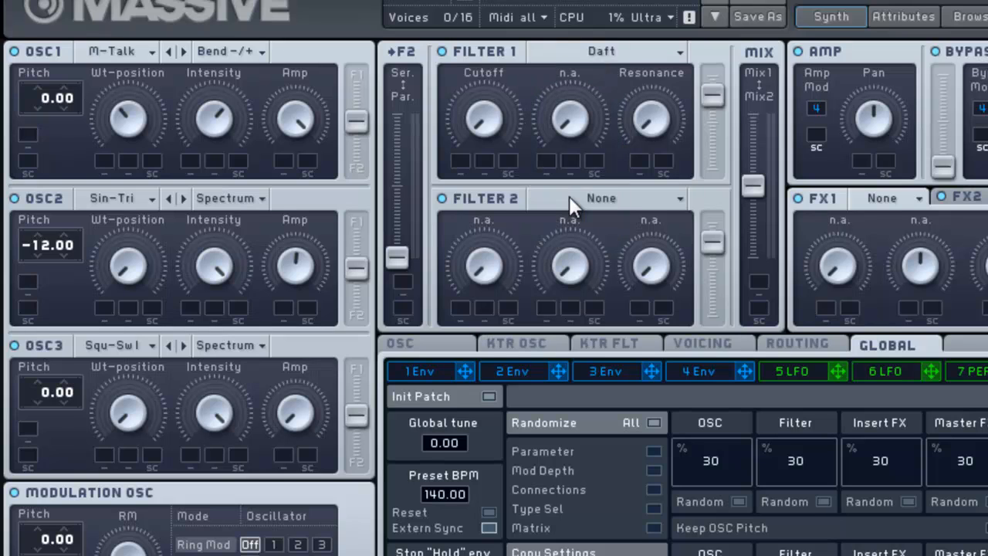
mouse_move(494, 135)
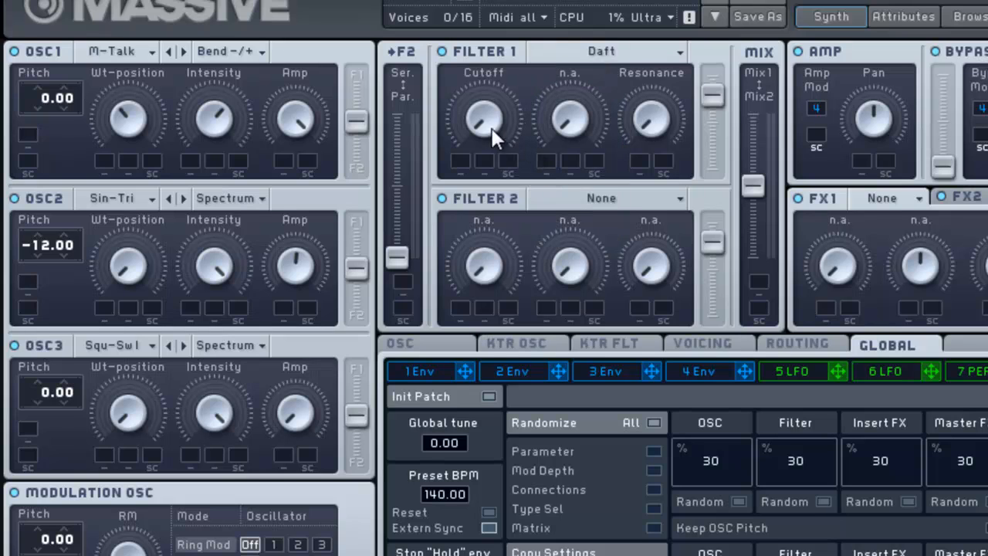
mouse_move(501, 58)
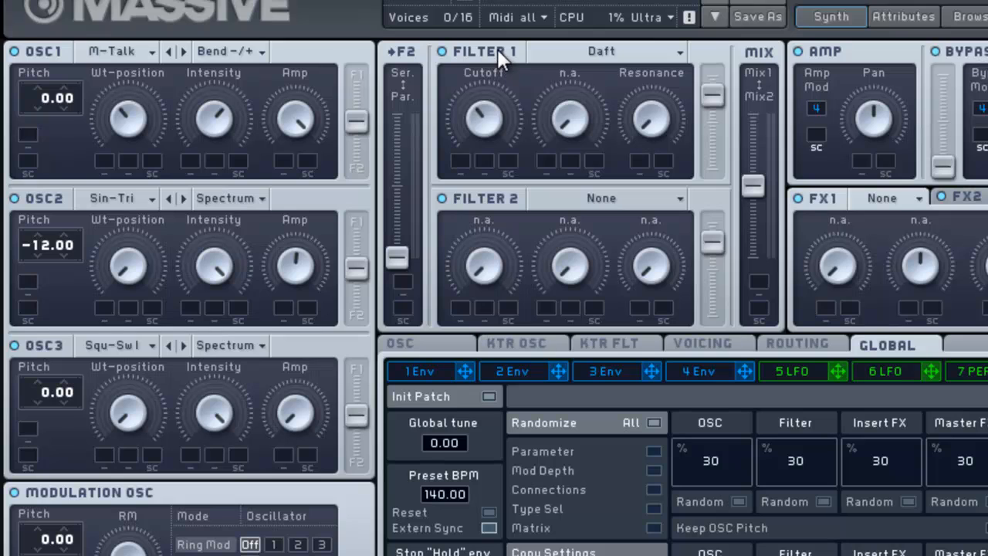
mouse_move(664, 122)
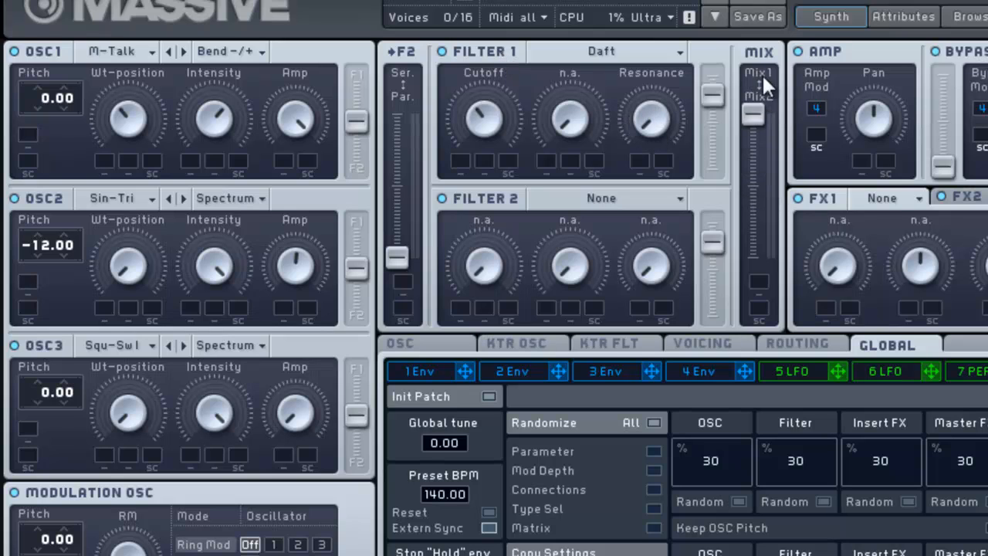
mouse_move(245, 139)
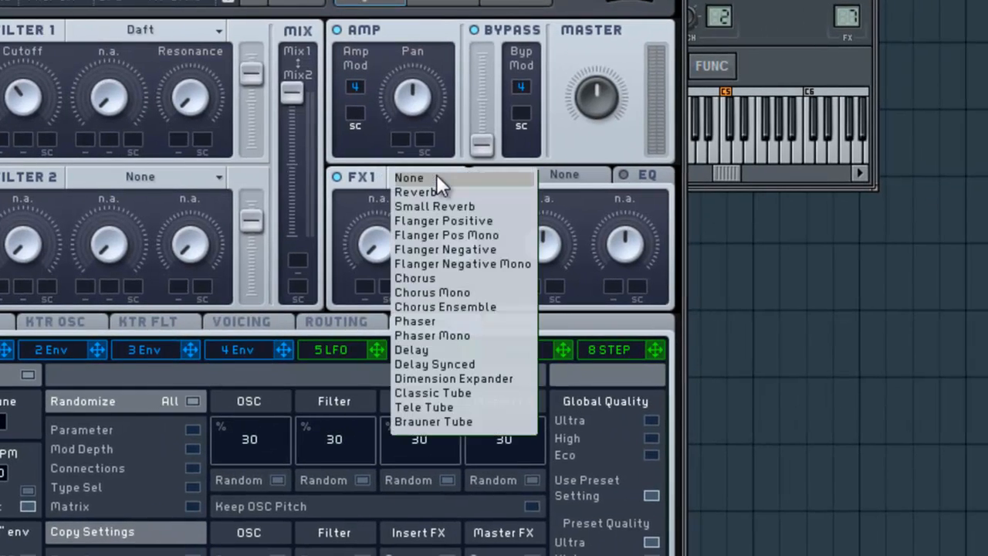
mouse_move(460, 443)
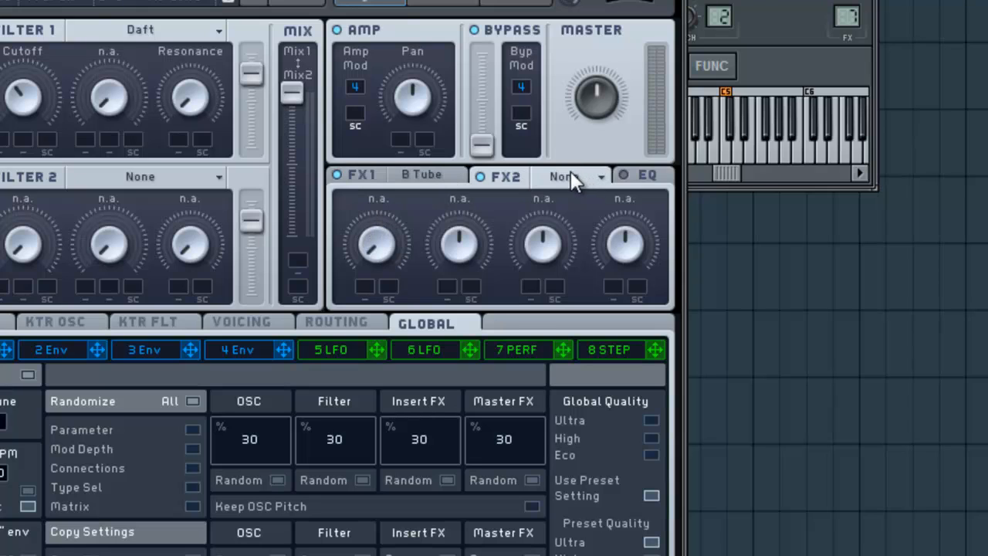
Step: Put a Dimension Expander in the second effect slot
click(564, 176)
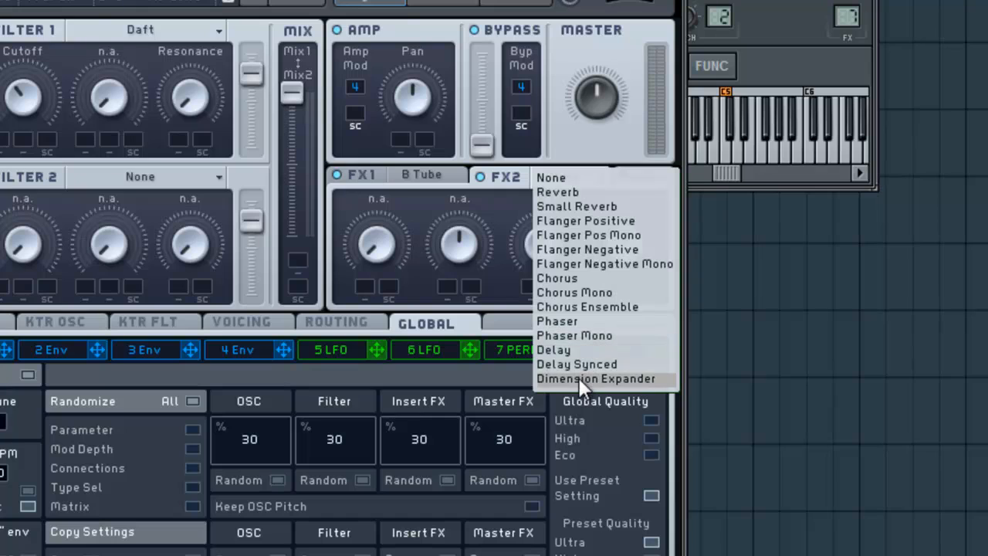
click(595, 378)
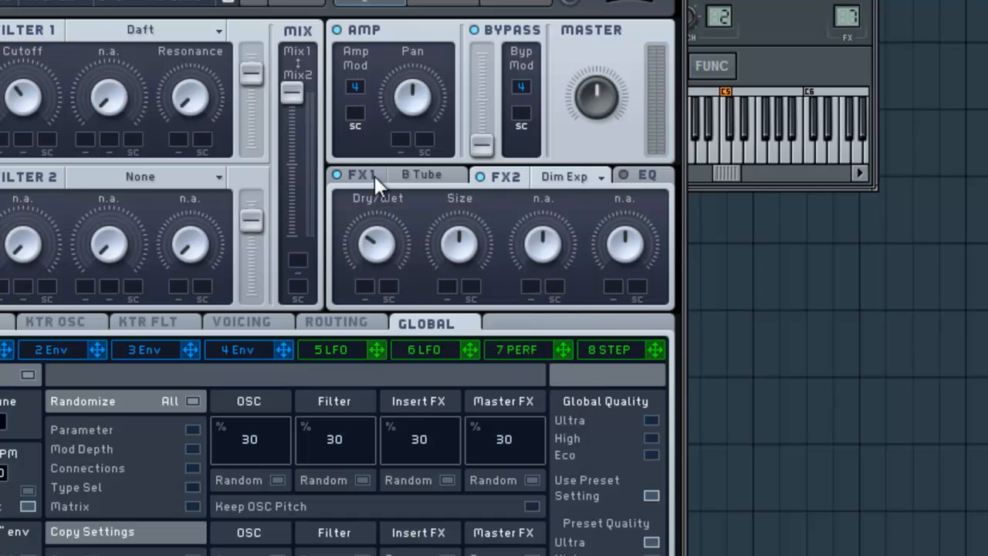
mouse_move(470, 278)
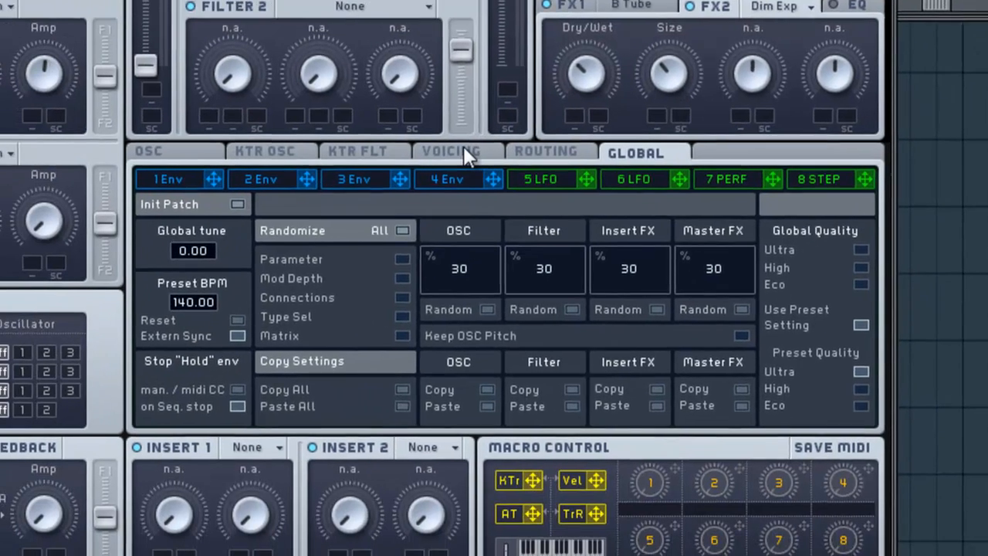
Step: Show the Voicing settings and switch on pan position spreading for unison voices
click(451, 150)
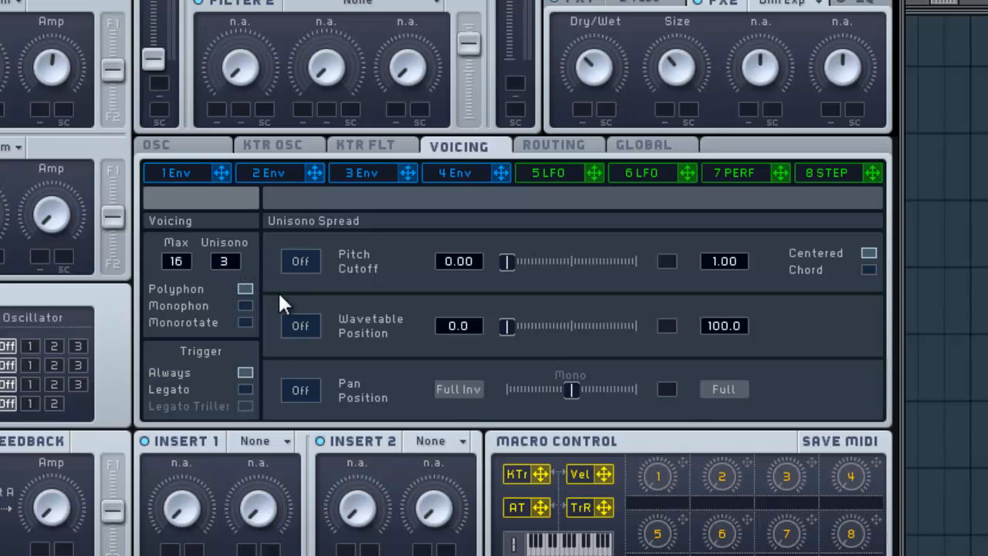
mouse_move(279, 359)
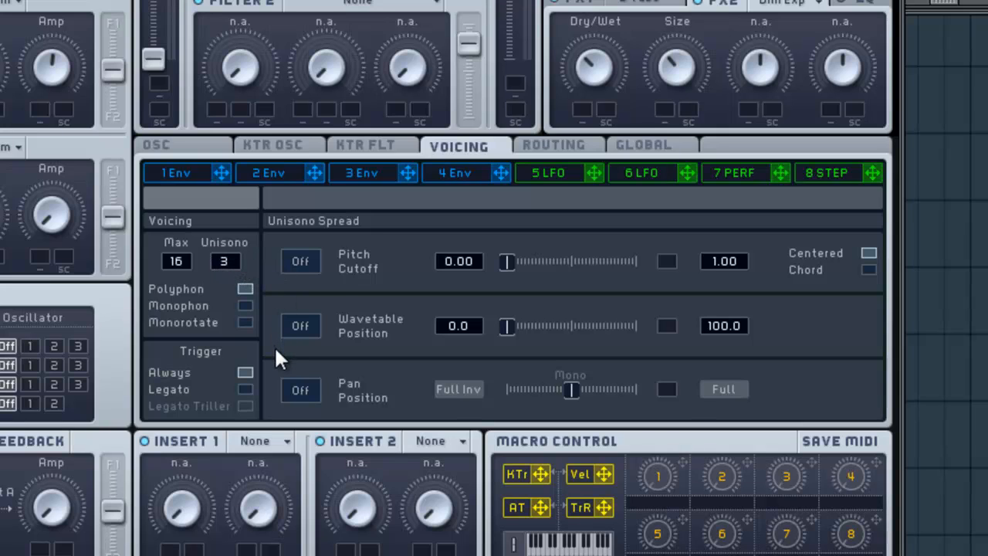
click(300, 389)
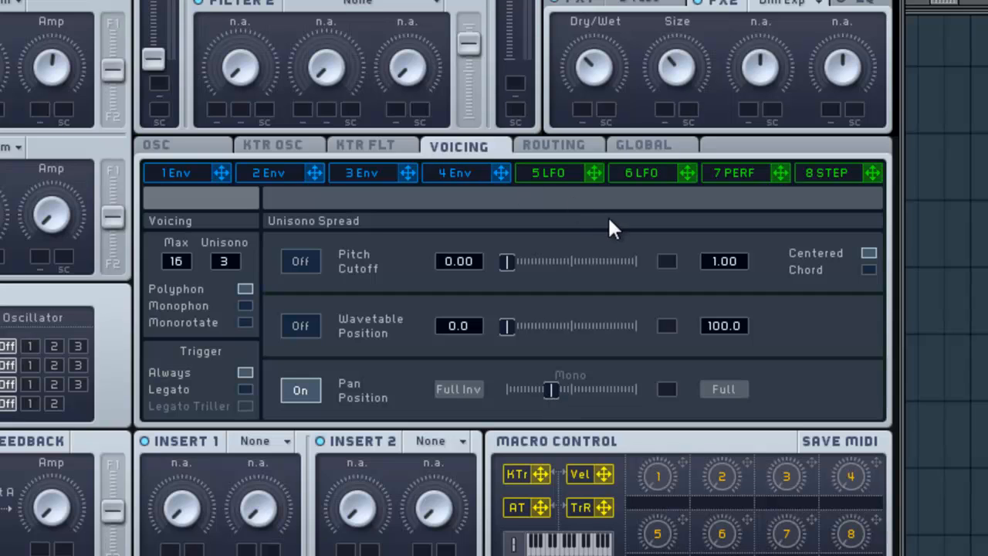
click(550, 172)
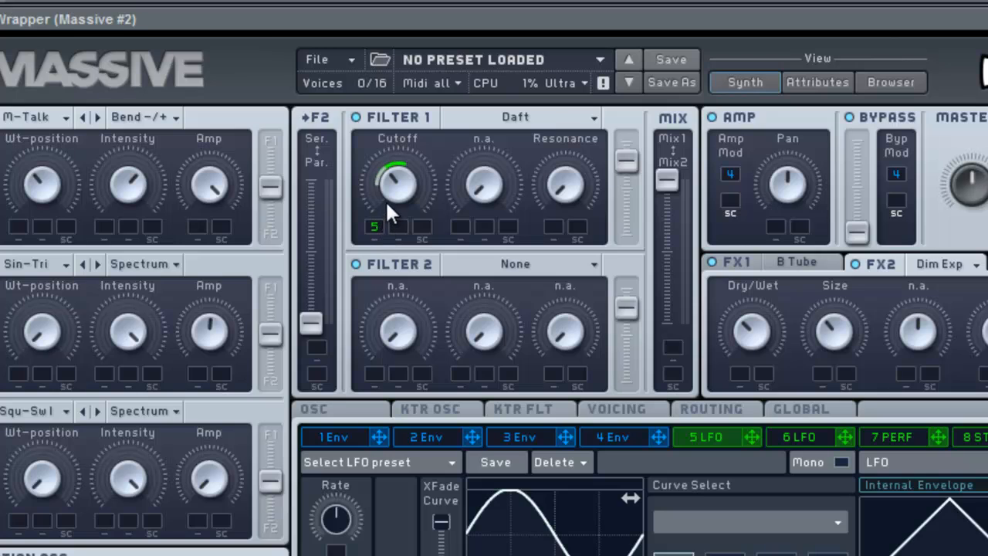
Step: Drag LFO 5's ring on Filter 1 Cutoff to set the sweep depth
drag(397, 185, 397, 177)
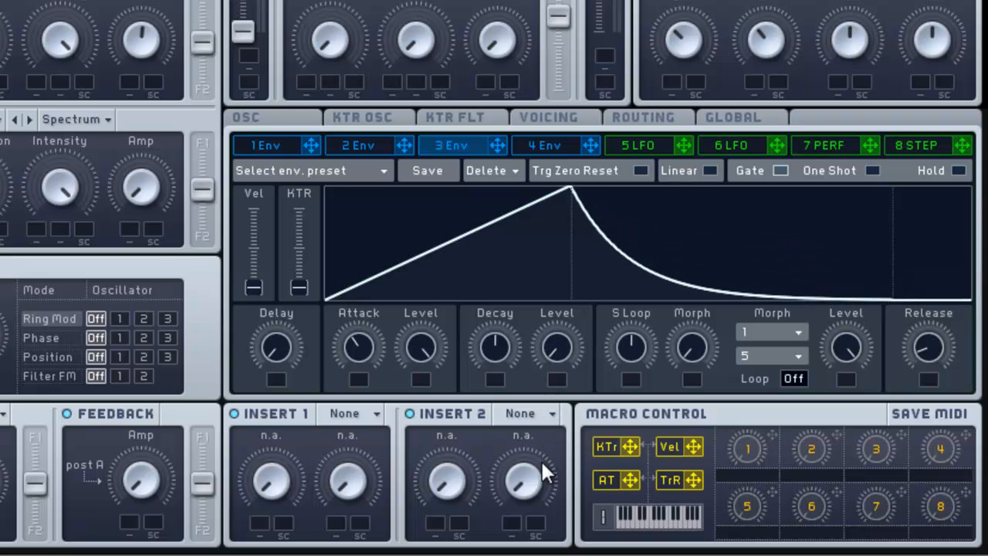
mouse_move(416, 258)
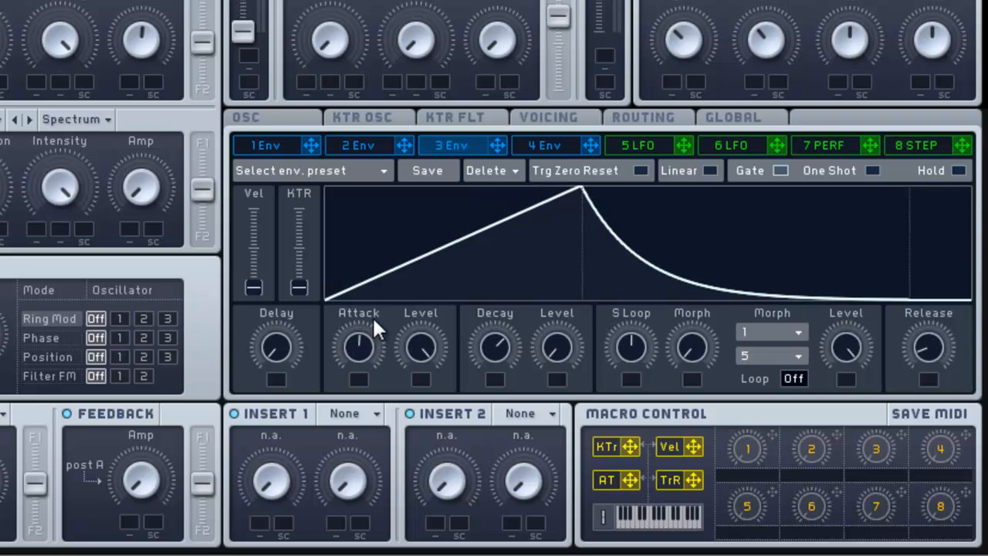
mouse_move(425, 216)
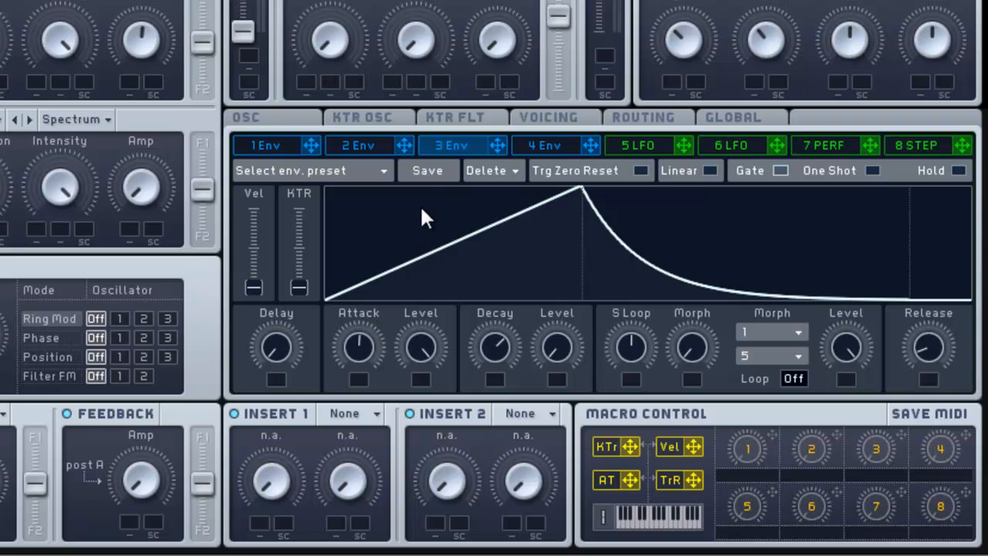
Step: Show the fourth envelope's settings
click(547, 145)
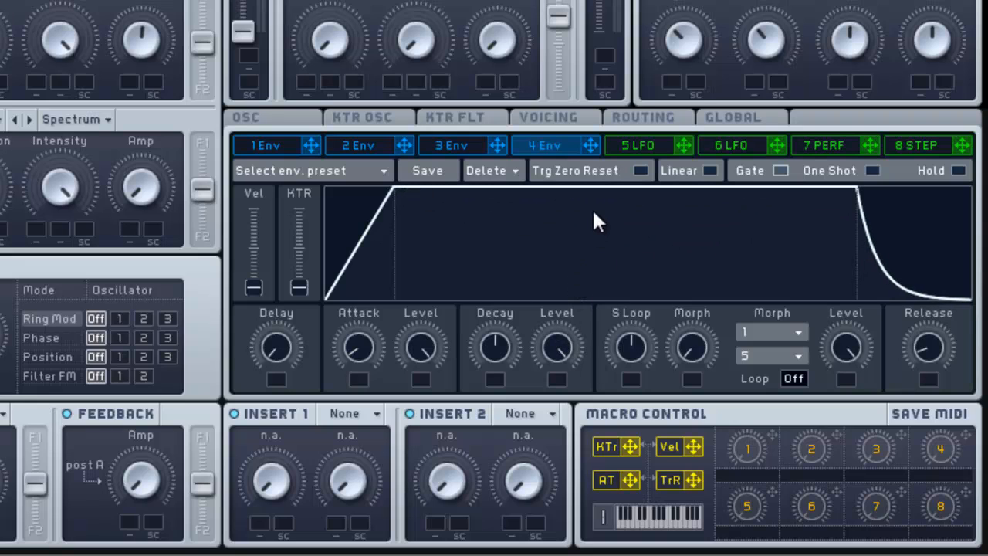
mouse_move(571, 208)
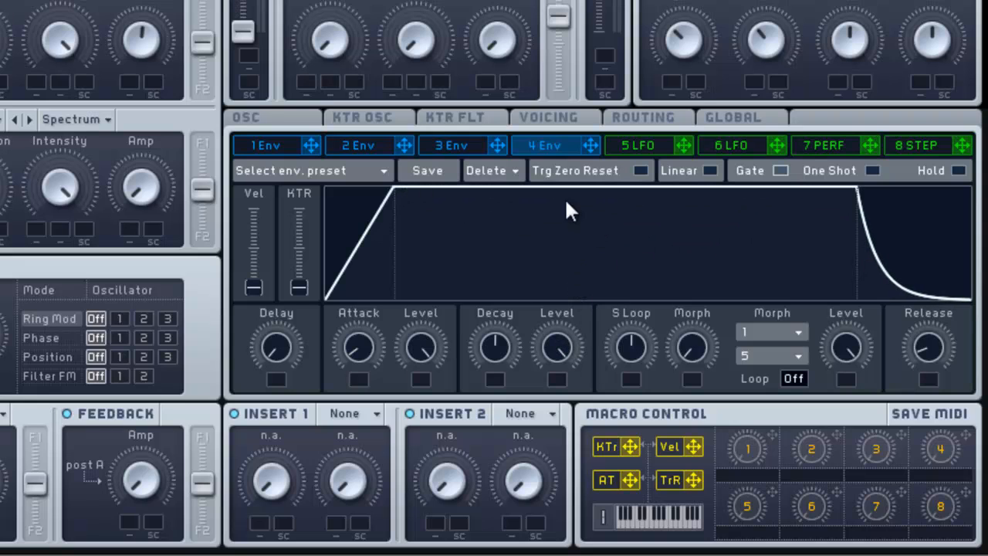
Step: Return to envelope 3, then pause and stop pattern playback
click(451, 145)
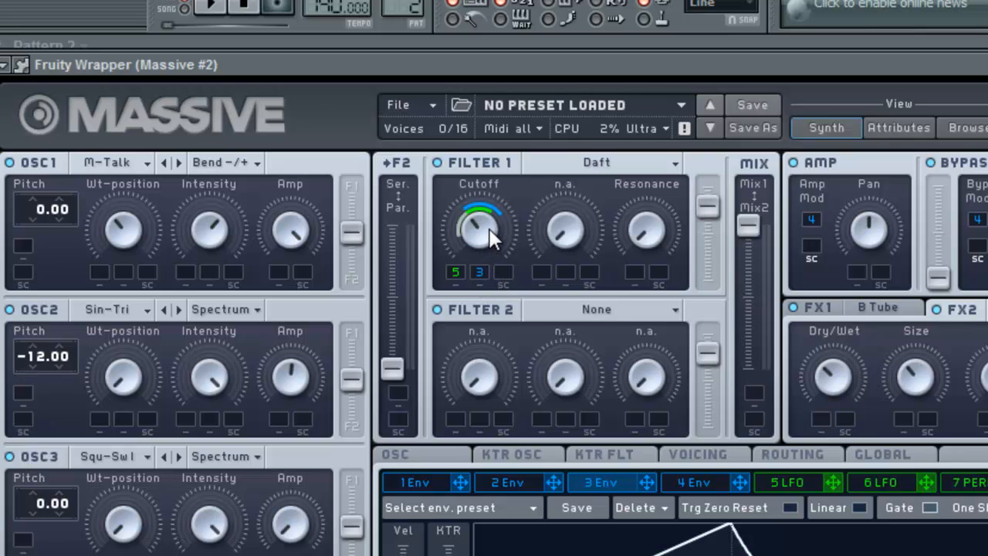
mouse_move(227, 251)
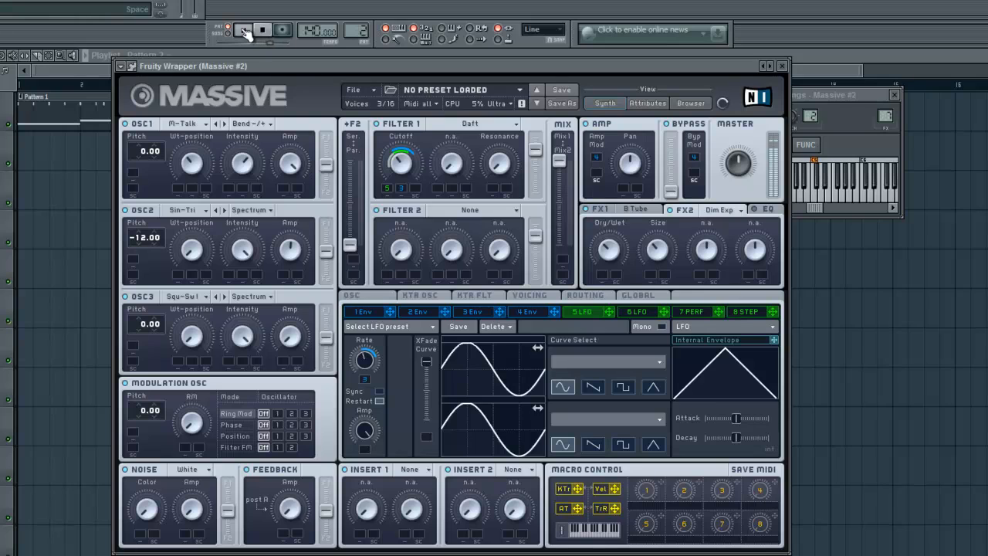
click(243, 29)
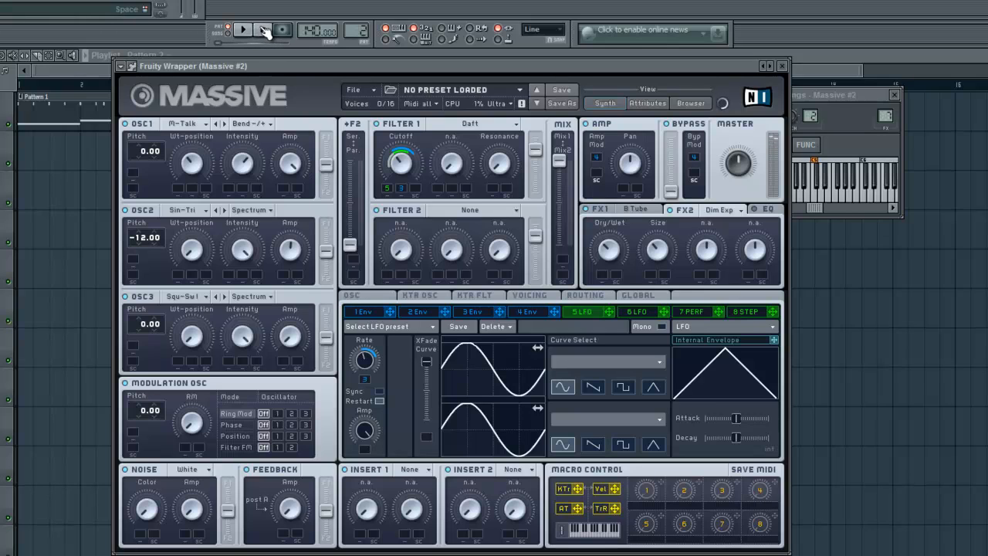
click(262, 29)
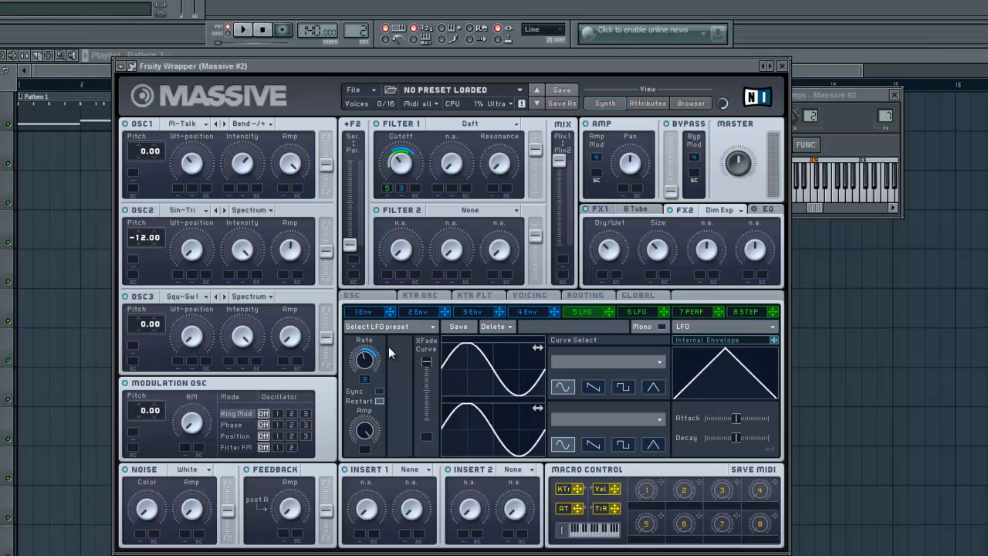
mouse_move(224, 374)
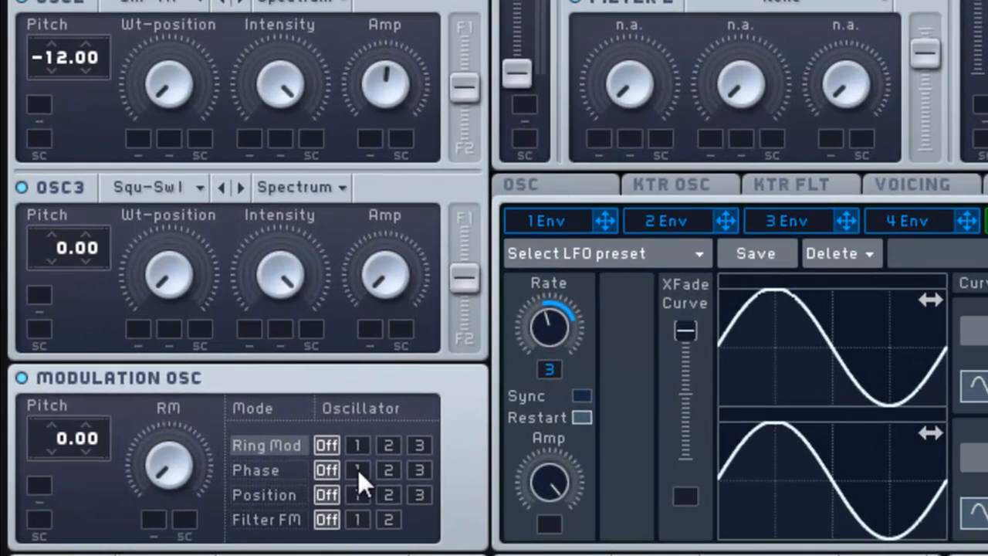
Step: Apply modulation-oscillator phase modulation to oscillator 1, then stop playback
click(357, 470)
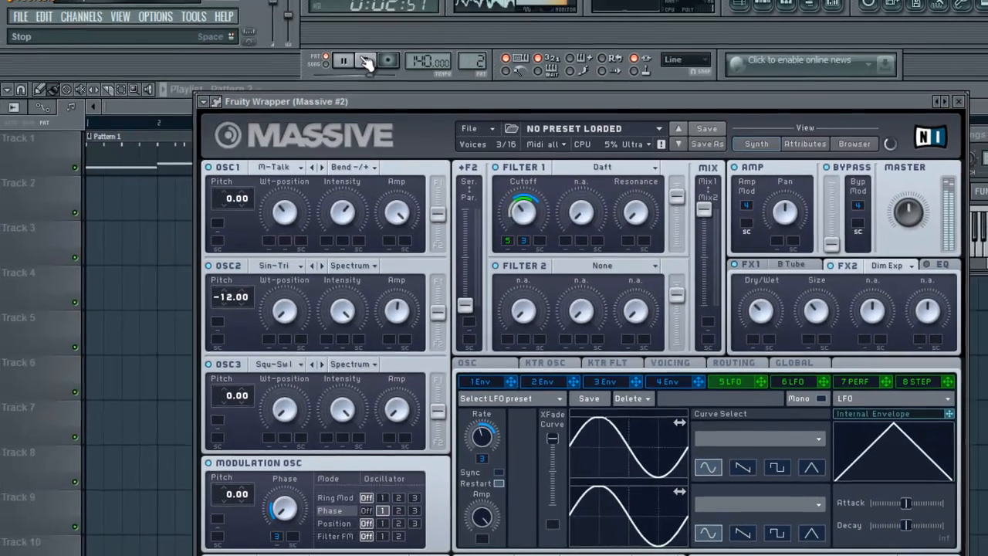
click(365, 61)
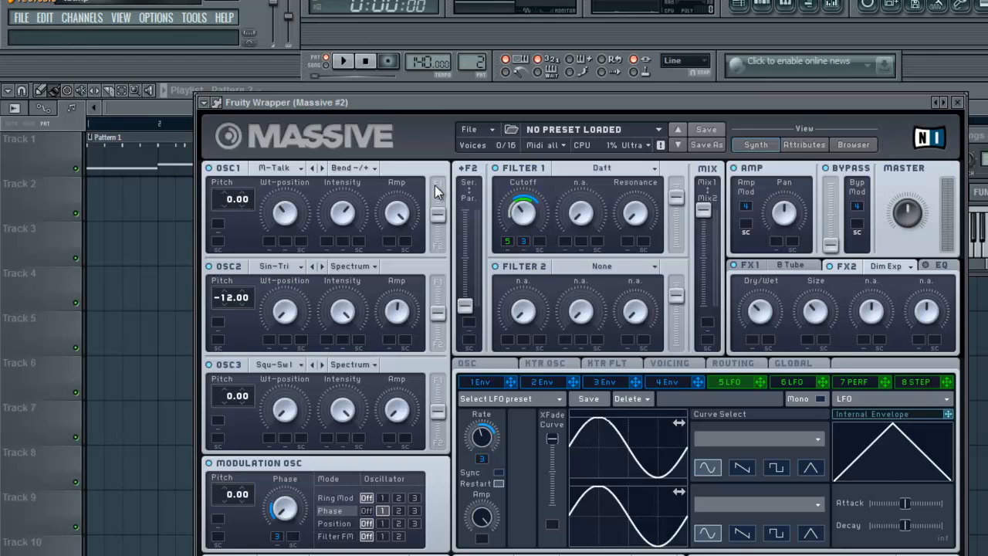
mouse_move(412, 221)
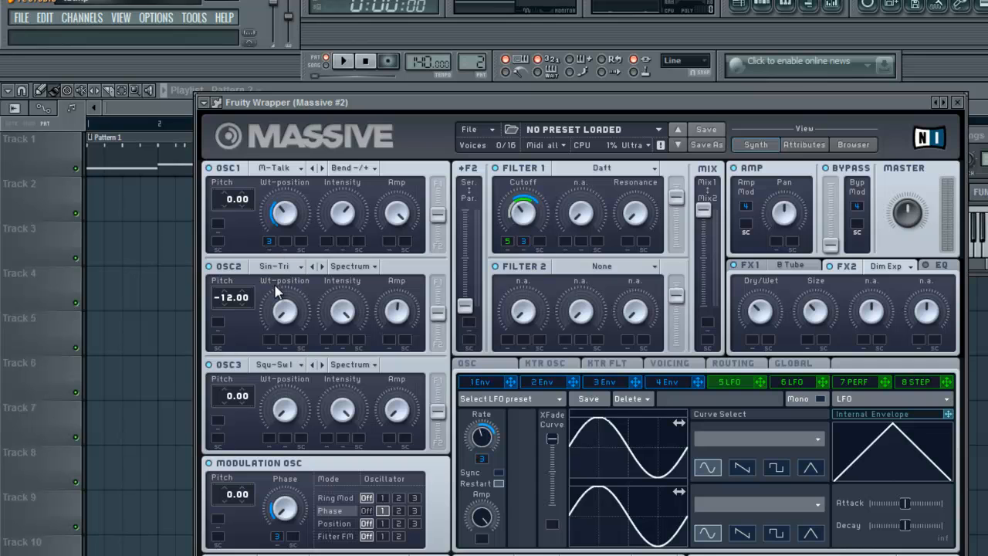
mouse_move(610, 339)
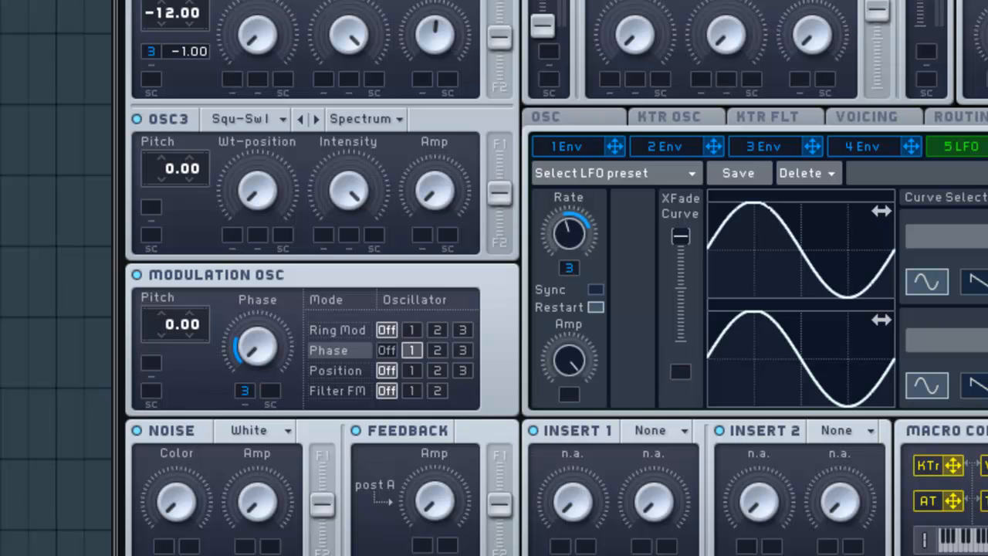
mouse_move(752, 231)
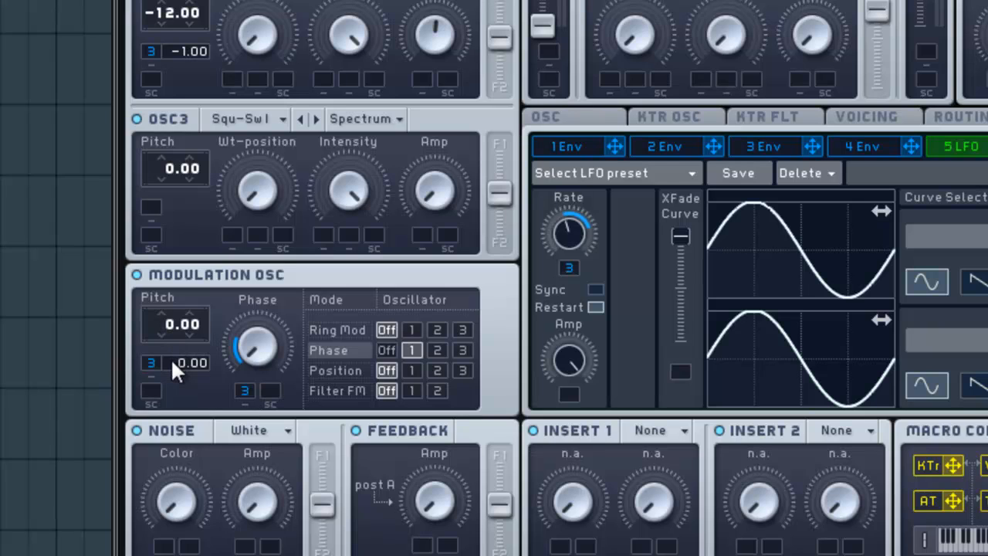
mouse_move(185, 376)
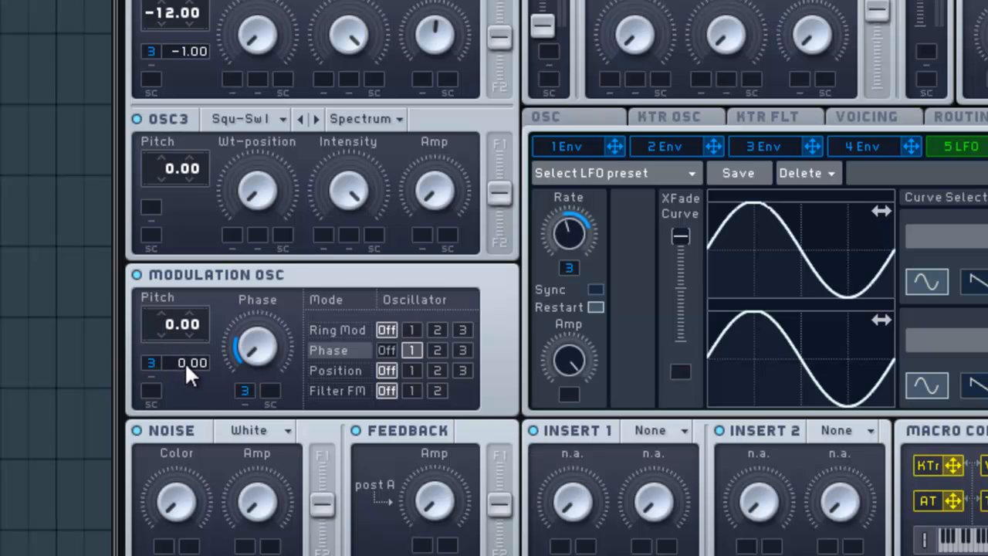
Step: Set the modulation oscillator's envelope 3 pitch drop to -1.00 and audition the patch
drag(191, 362, 191, 378)
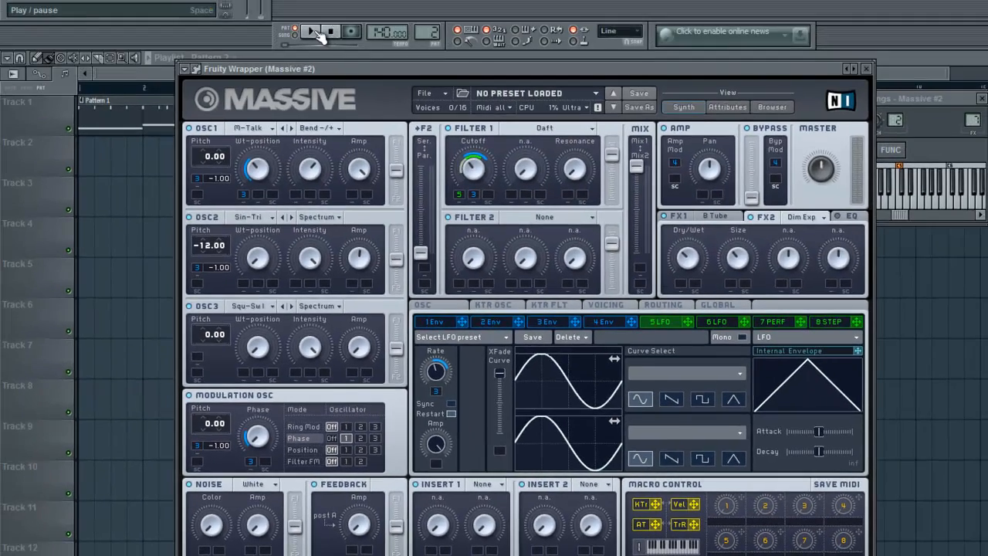
click(312, 32)
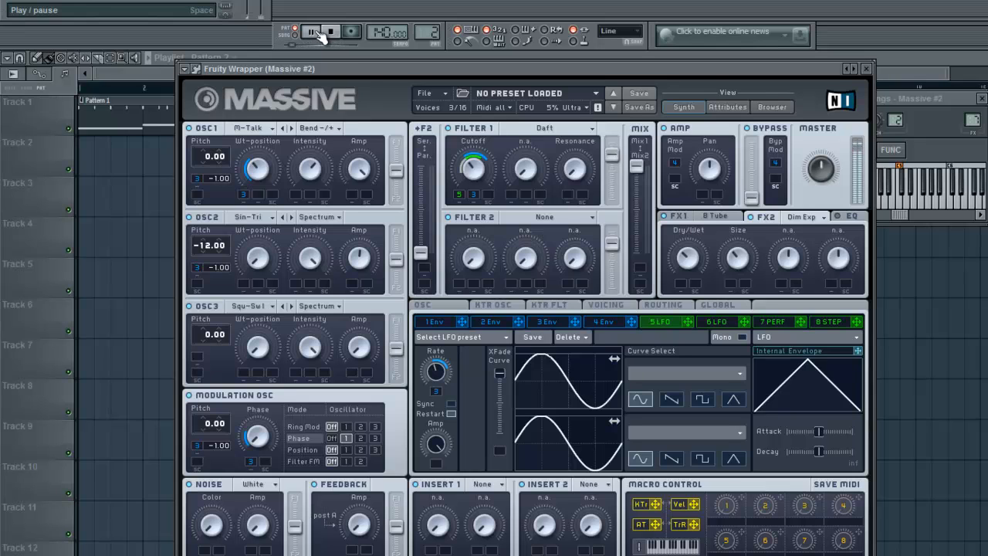
click(311, 32)
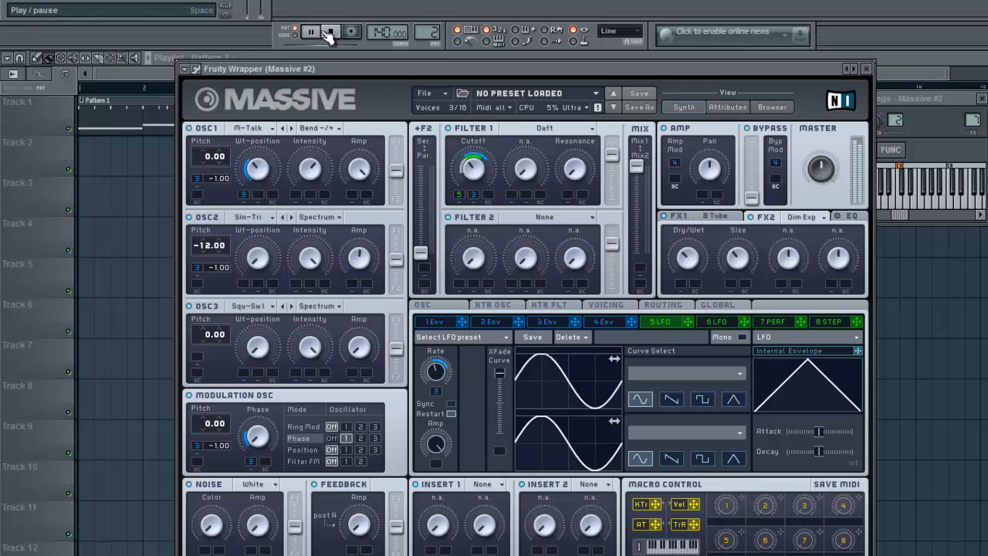
click(331, 31)
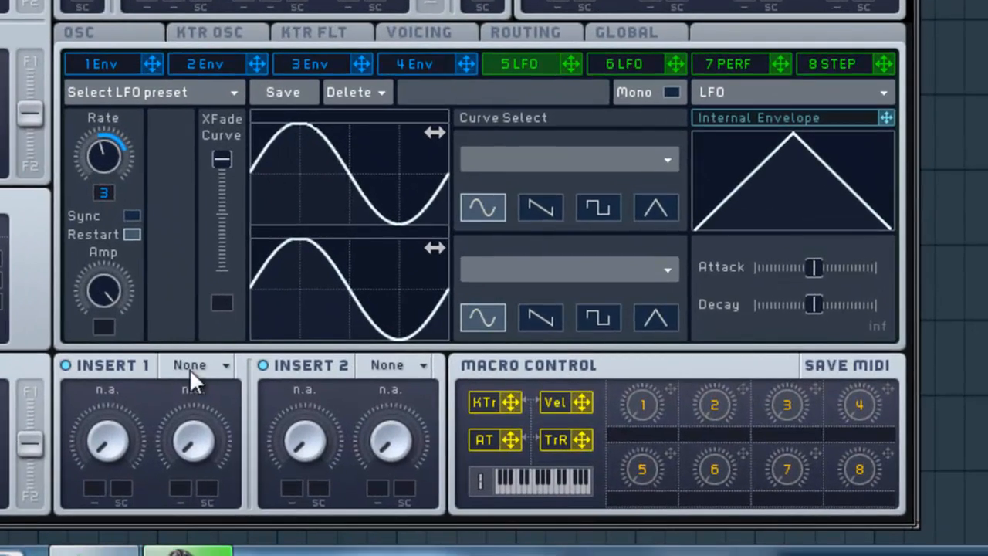
Step: Open Insert 1's effect list to choose the Clip hard clipper
click(193, 364)
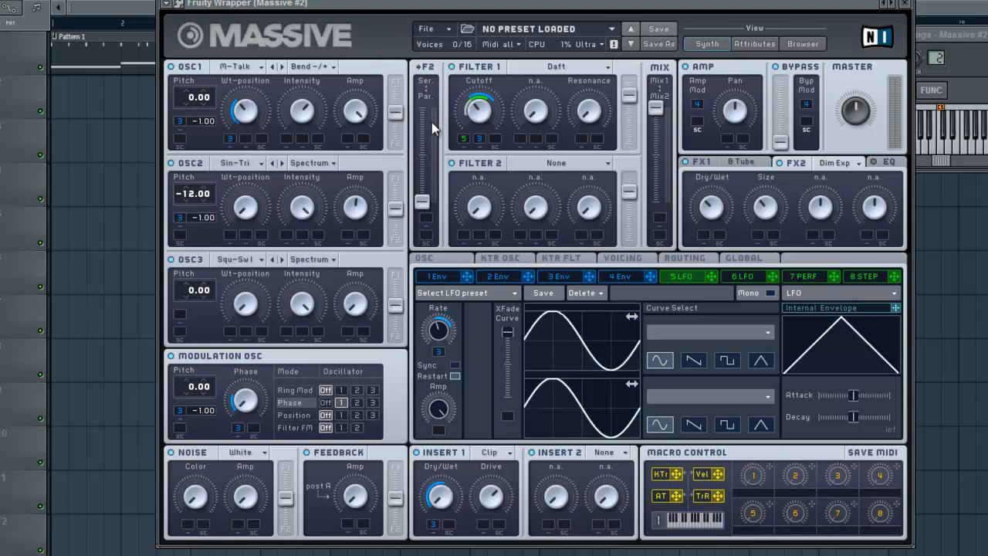
mouse_move(571, 293)
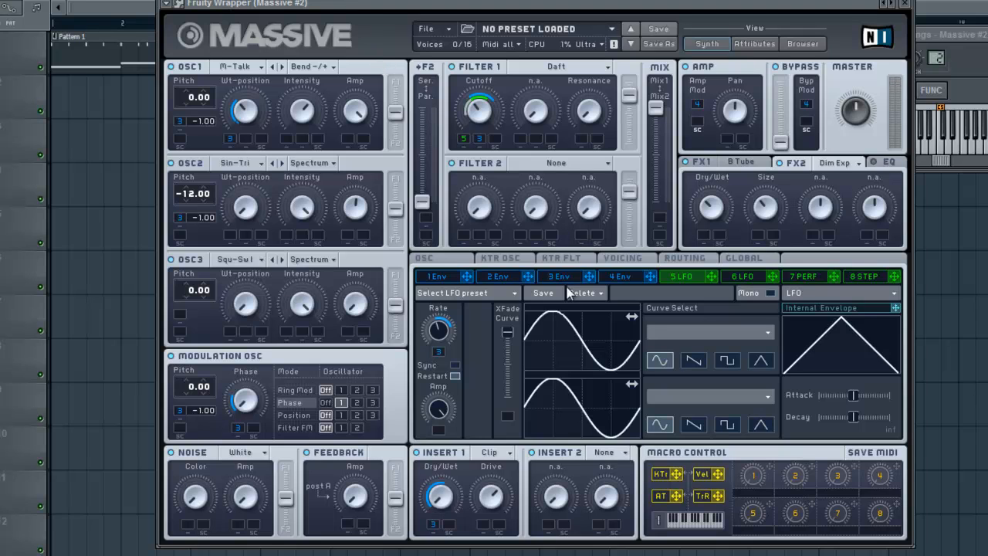